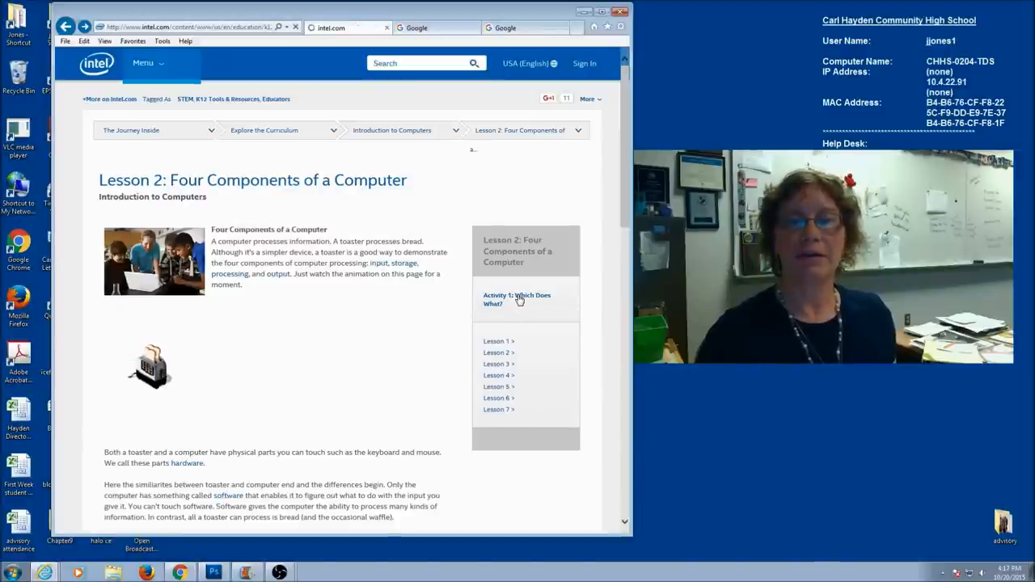
Step: Open the 'Activity 1: Which Does What?' page from the Lesson 2 sidebar
{"action": "left_click", "coordinate": [516, 299]}
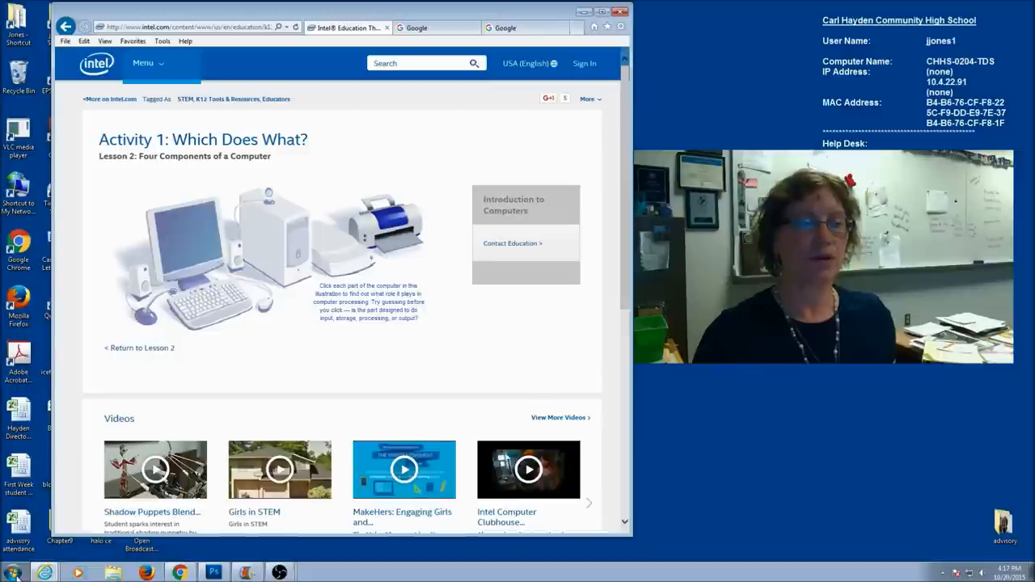
Step: Launch Microsoft Excel 2010 from the Start menu's All Programs list
{"action": "left_click", "coordinate": [12, 573]}
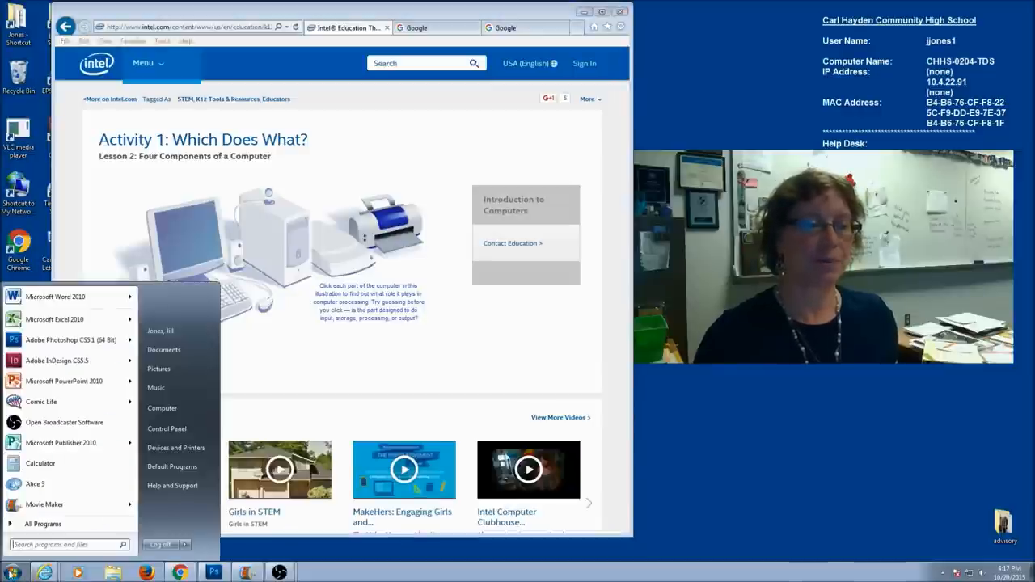
{"action": "left_click", "coordinate": [43, 523]}
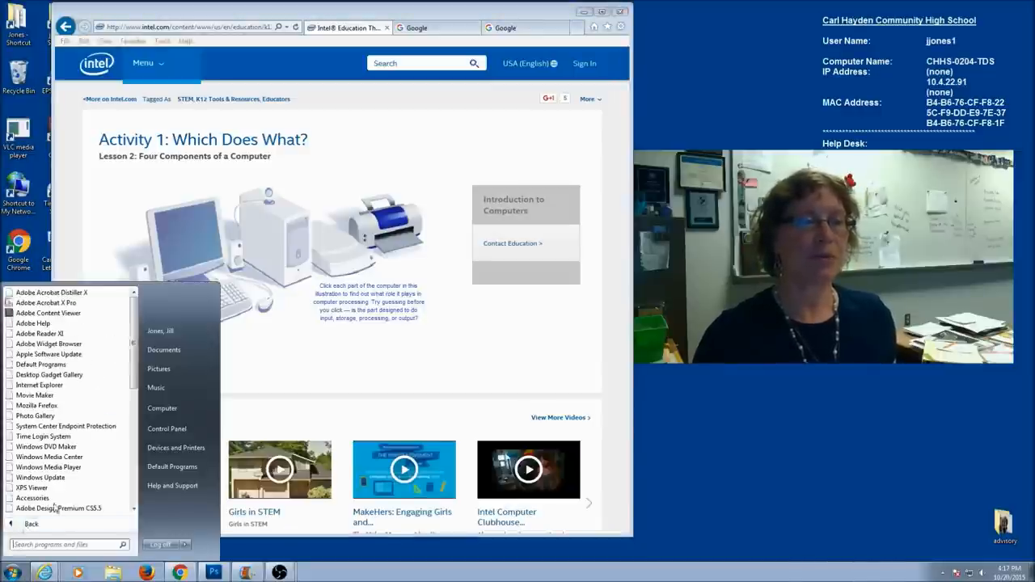
{"action": "scroll", "scroll_direction": "down", "scroll_amount": 3}
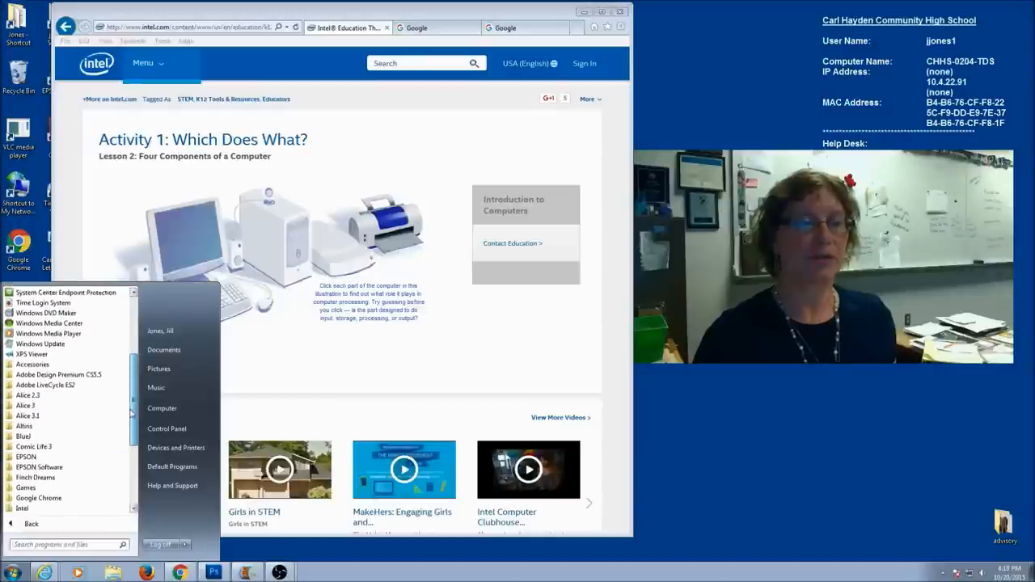
{"action": "scroll", "scroll_direction": "down", "scroll_amount": 3}
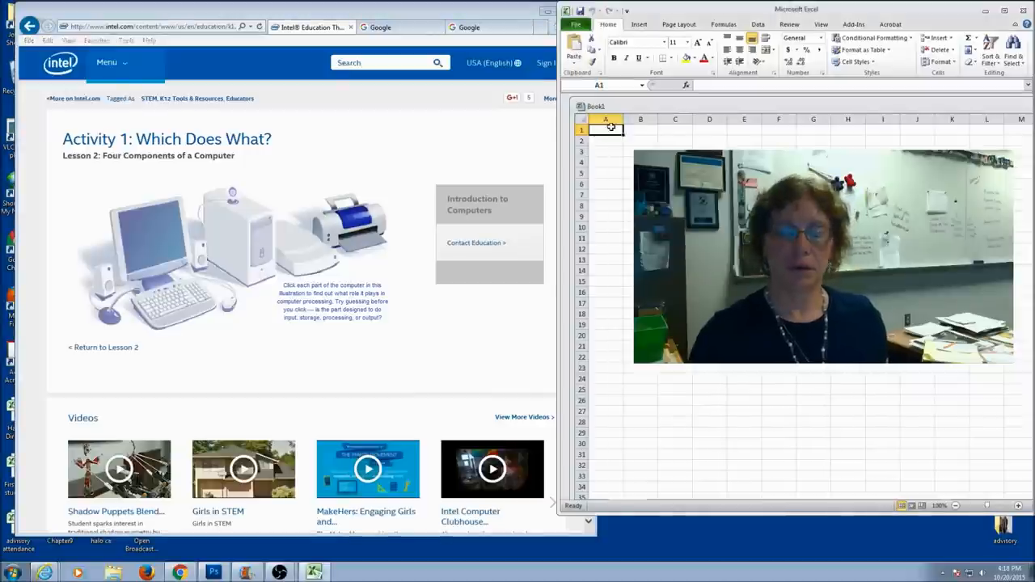
Step: Enter the headings Device in A1 and Purpose in B1
{"action": "type", "text": "Device"}
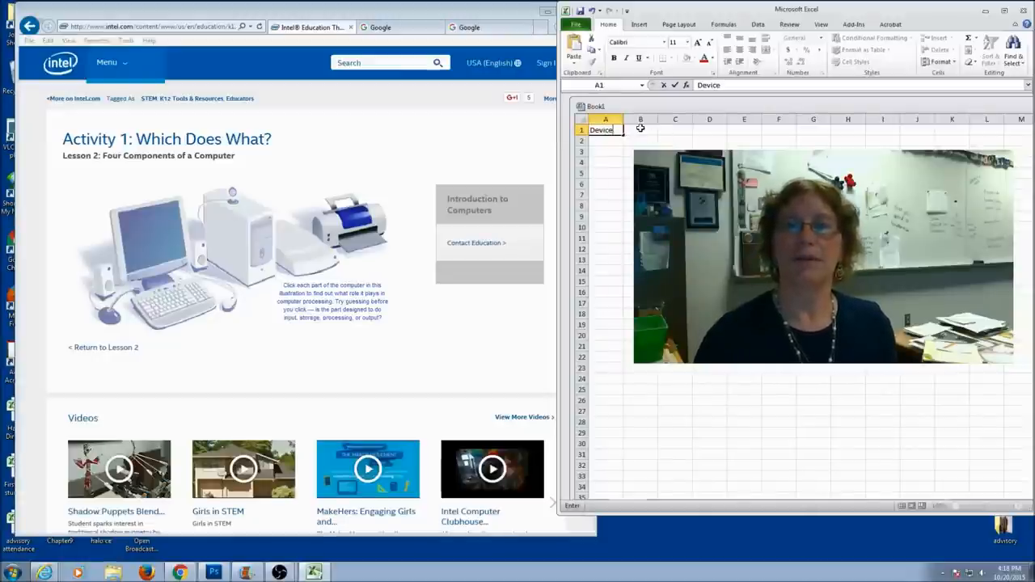
{"action": "type", "text": "Purpose"}
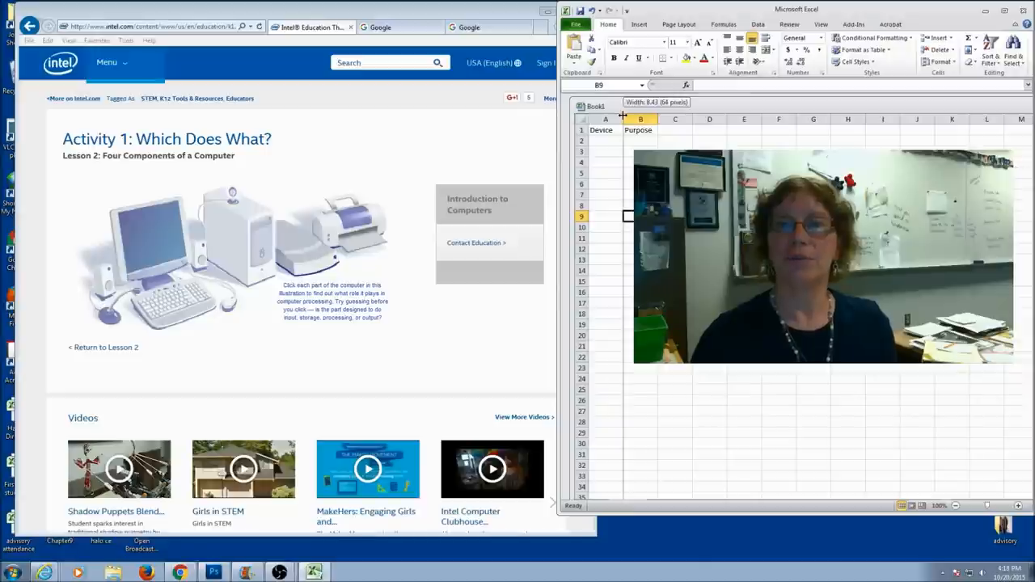
Step: Drag the column A and B header borders to widen the Device and Purpose columns
{"action": "left_click_drag", "start_coordinate": [622, 119], "coordinate": [659, 119]}
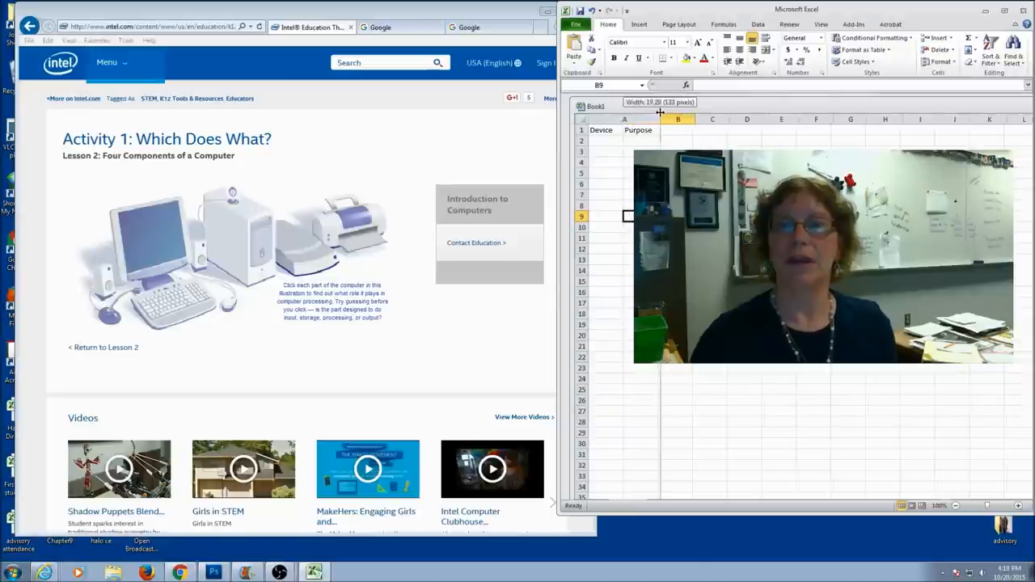
{"action": "left_click_drag", "start_coordinate": [659, 118], "coordinate": [760, 119]}
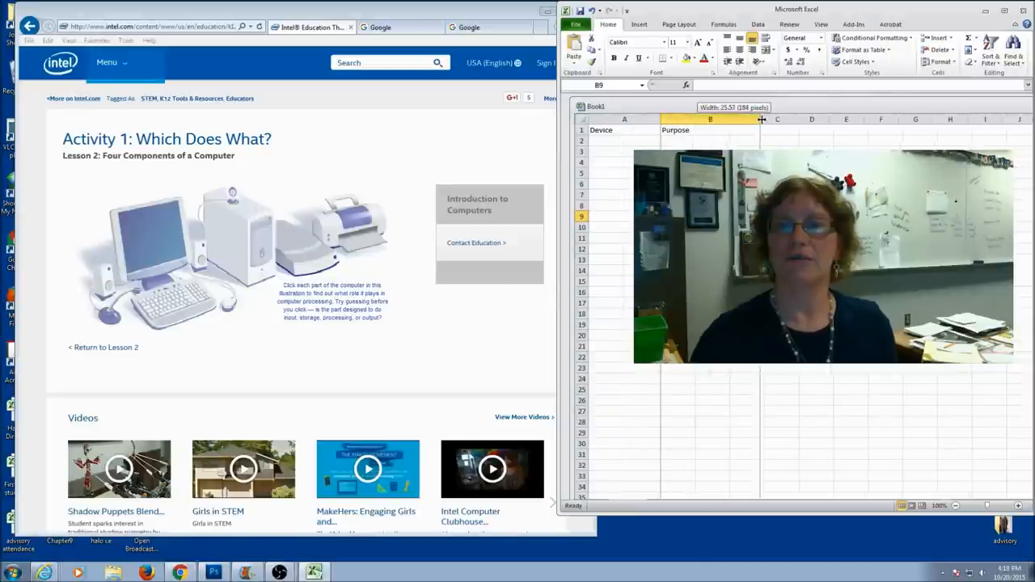
{"action": "left_click_drag", "start_coordinate": [760, 119], "coordinate": [691, 119]}
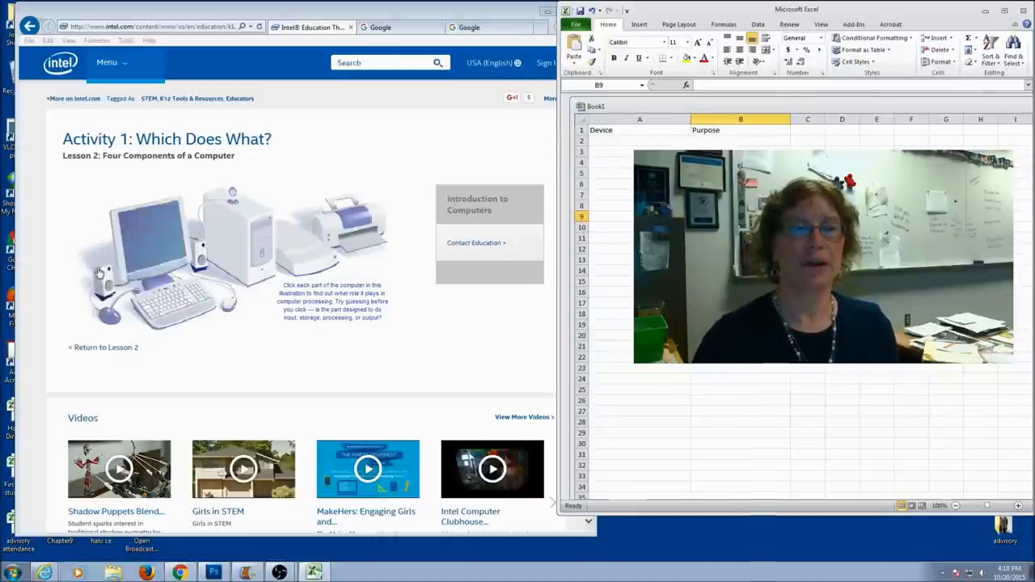
Step: Enter Speaker in A2 with Output as its purpose in B2
{"action": "left_click", "coordinate": [149, 235]}
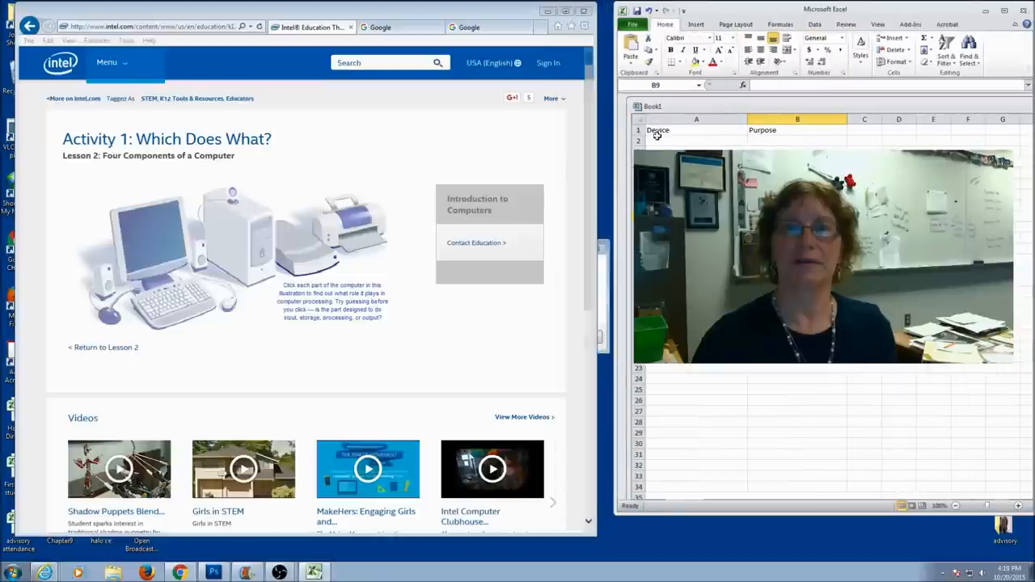
{"action": "type", "text": "Speaker"}
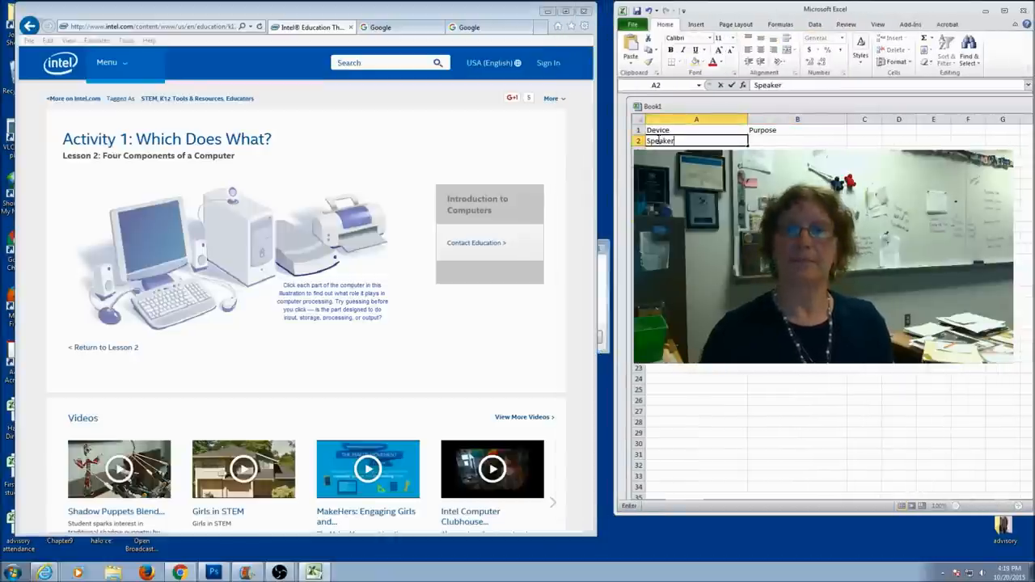
{"action": "type", "text": "Oup"}
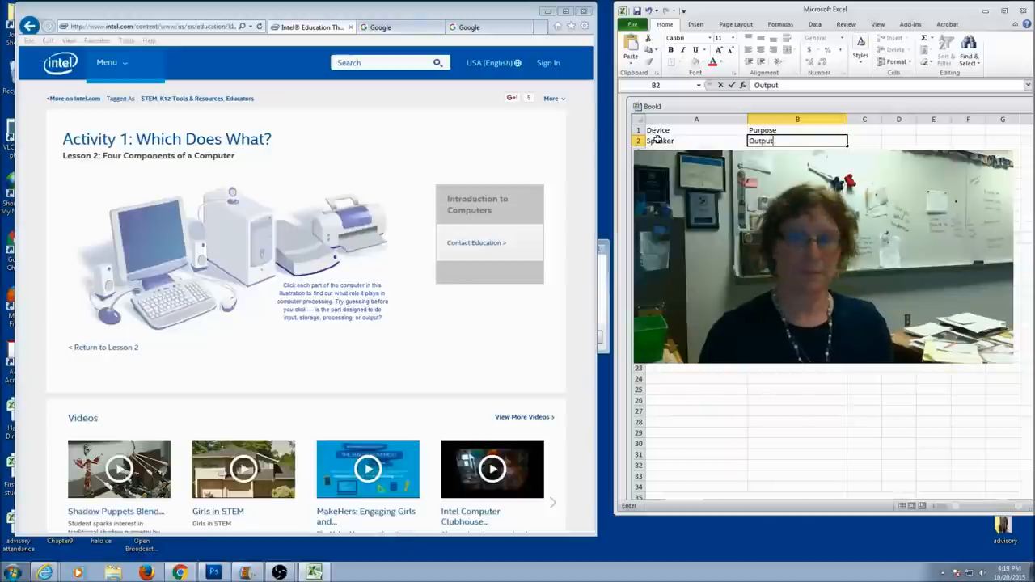
{"action": "left_click", "coordinate": [109, 311]}
{"action": "type", "text": "Input"}
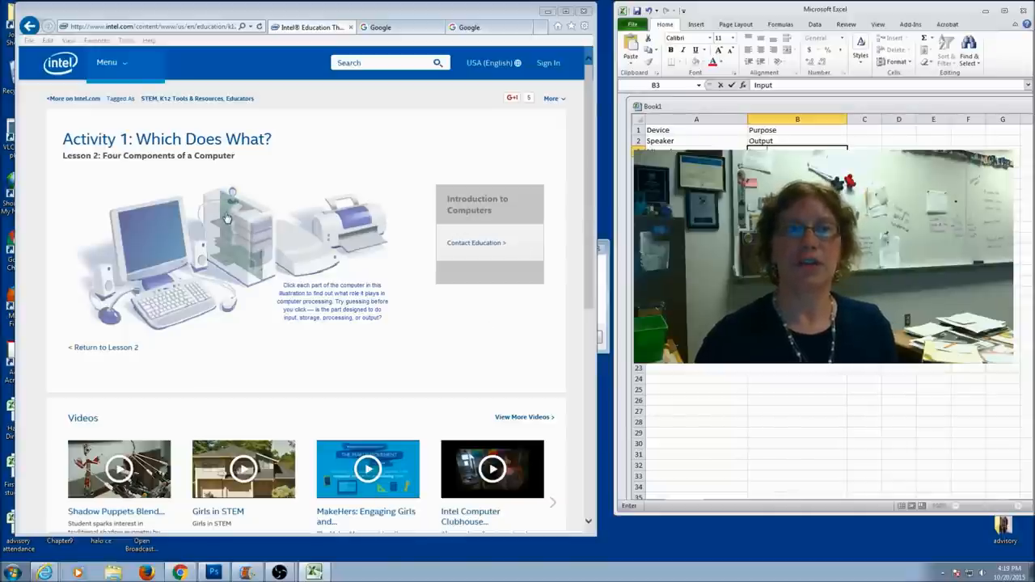
Step: Check the system unit in the web activity, enter processing, and move to Motherboard's purpose cell
{"action": "left_click", "coordinate": [226, 218]}
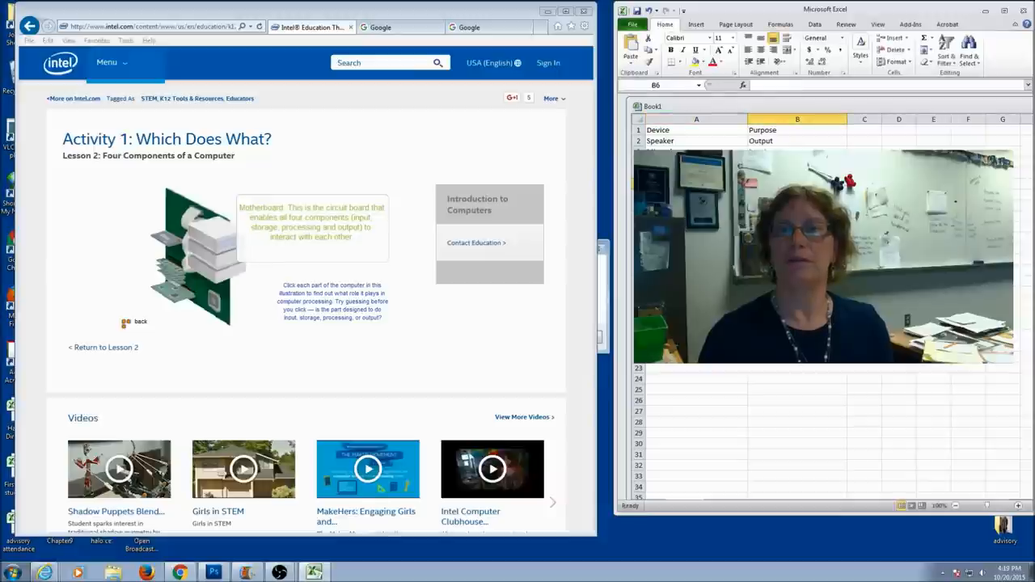
{"action": "type", "text": "processin"}
{"action": "left_click", "coordinate": [696, 195]}
{"action": "type", "text": "Motherboard"}
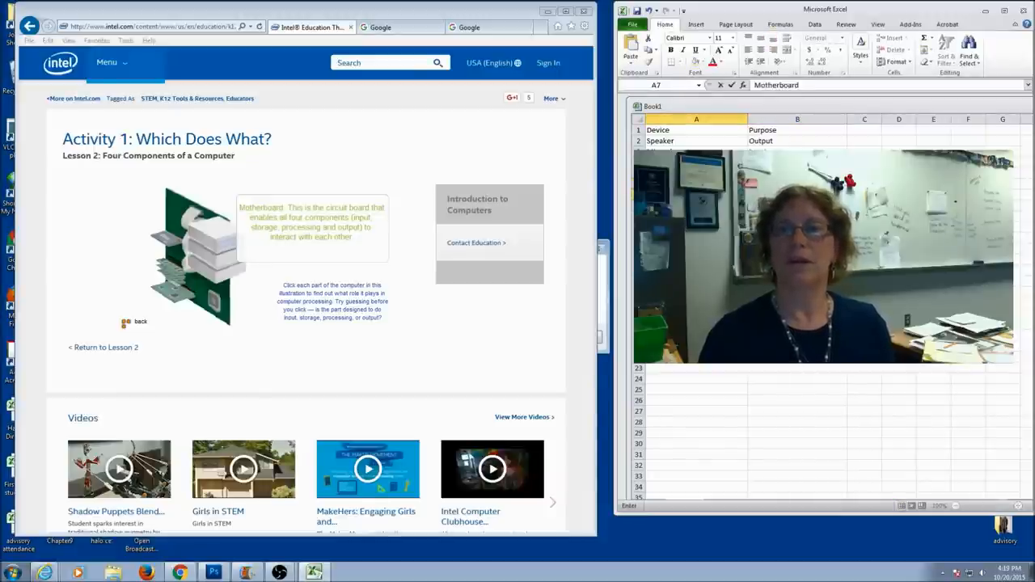
{"action": "left_click", "coordinate": [797, 152]}
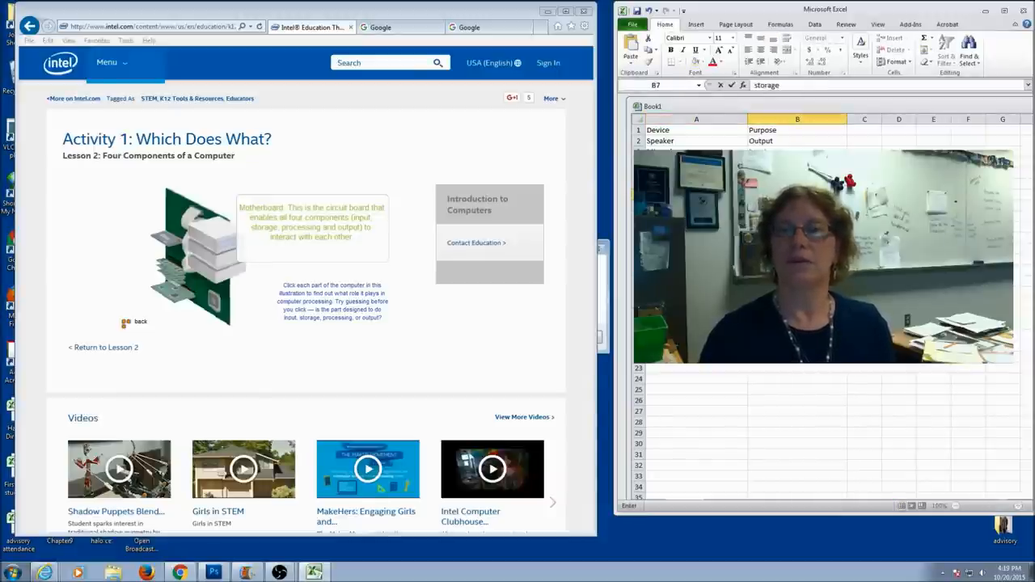